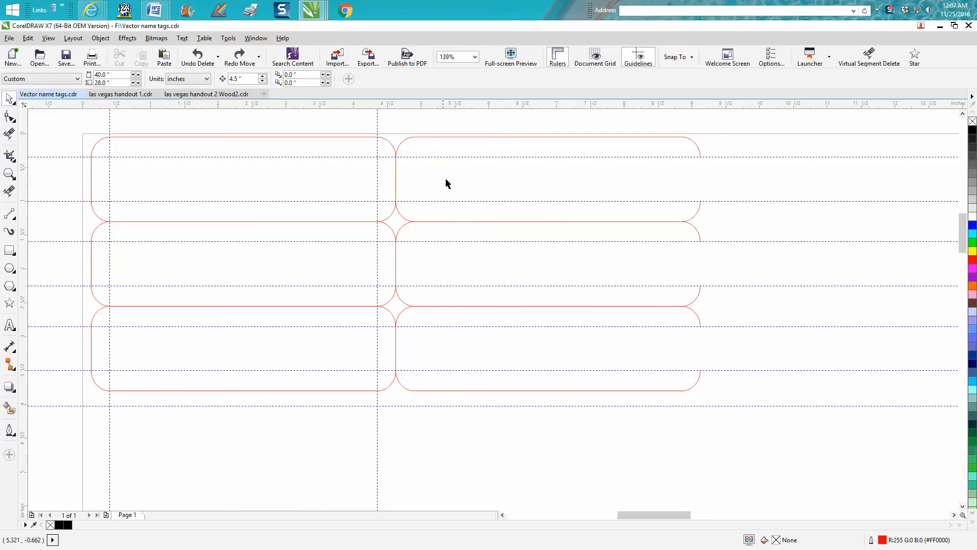
mouse_move(637, 163)
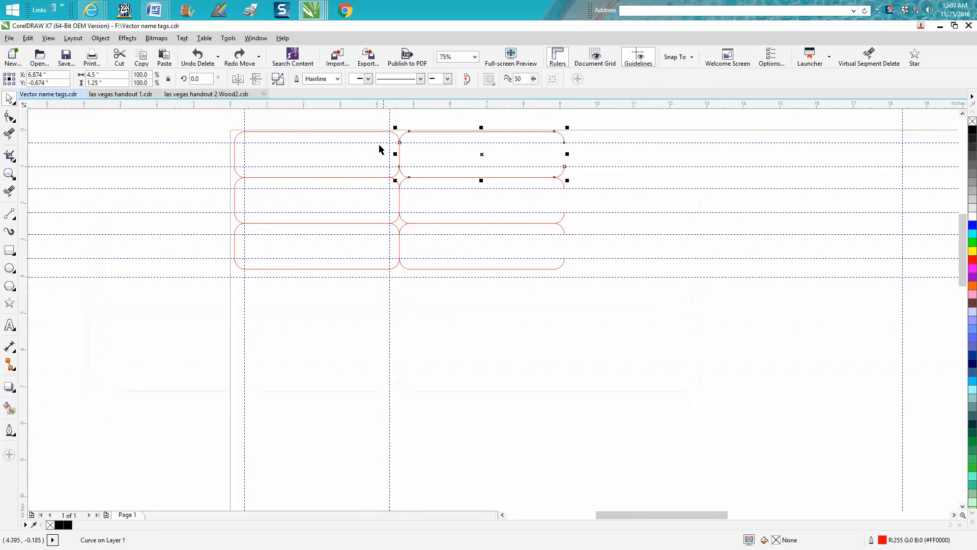
mouse_move(411, 163)
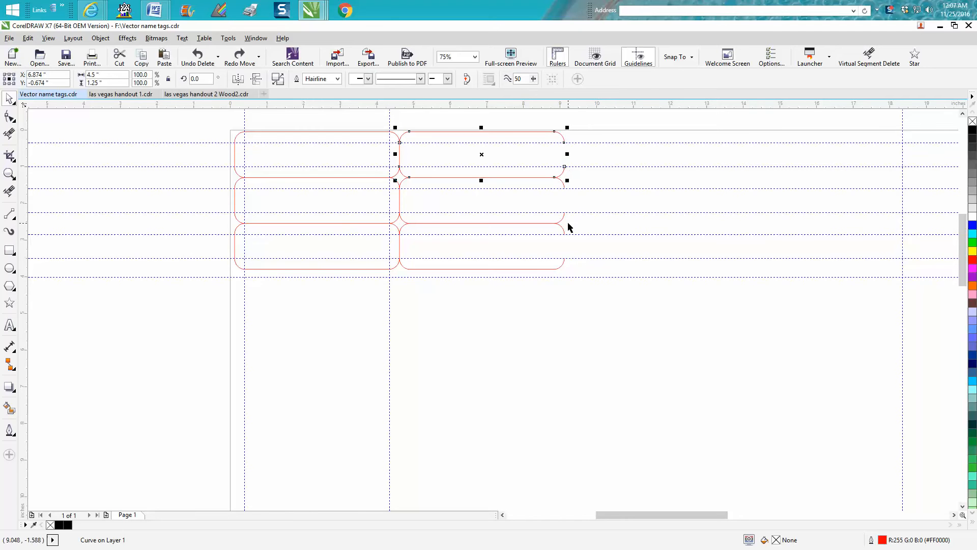
mouse_move(564, 249)
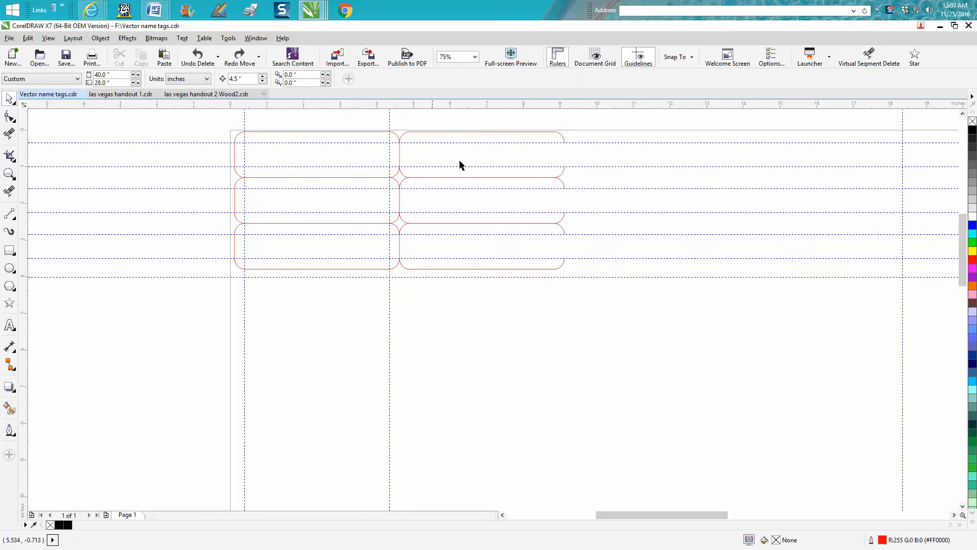
mouse_move(565, 159)
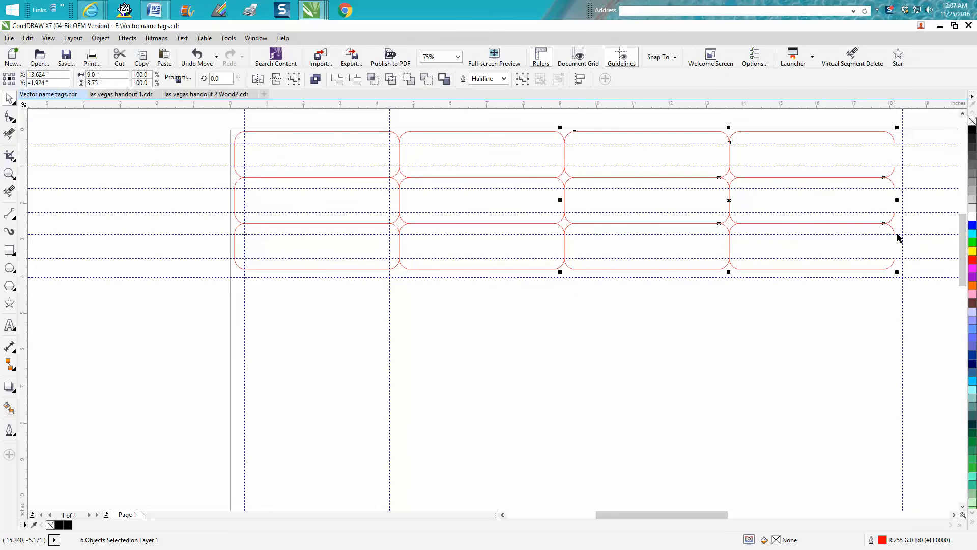
mouse_move(717, 509)
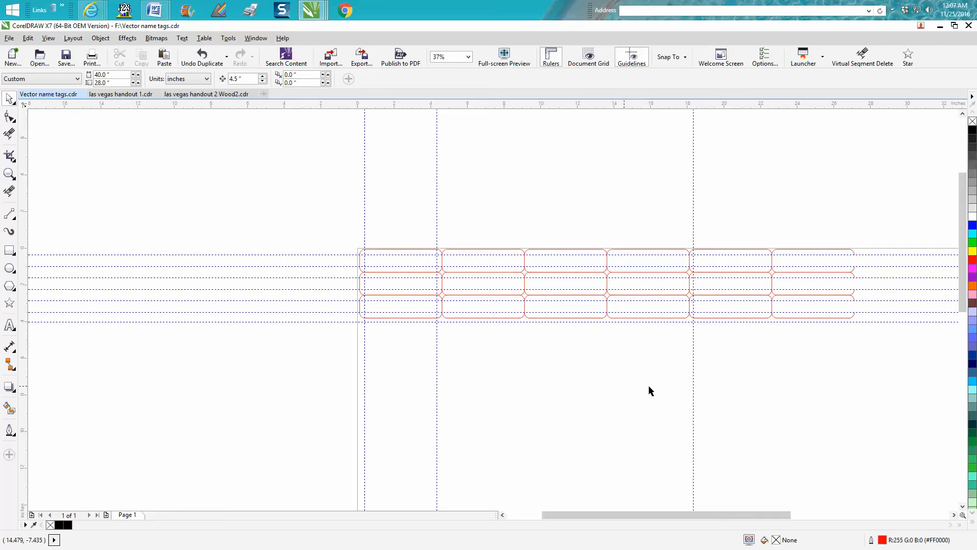
mouse_move(765, 256)
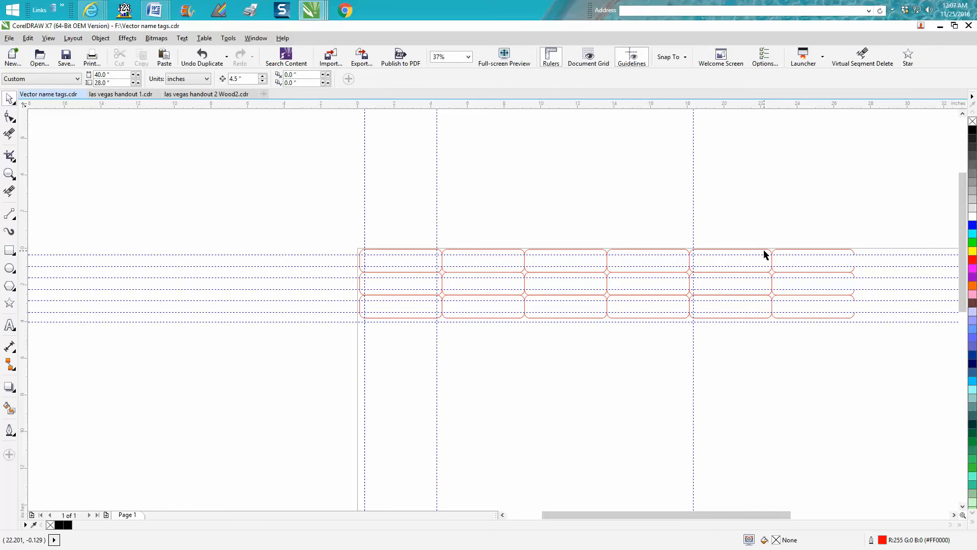
left_click(730, 268)
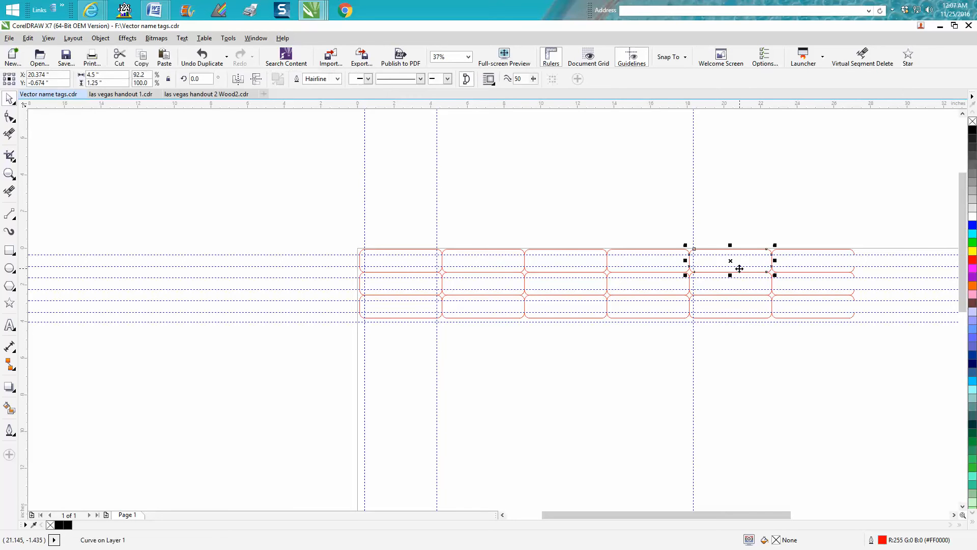
left_click_drag(738, 268, 734, 209)
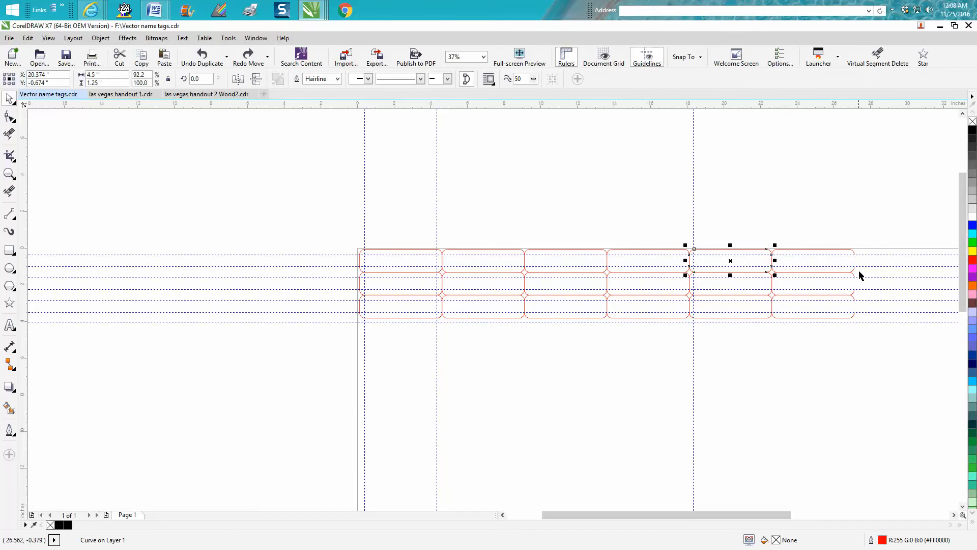
mouse_move(850, 262)
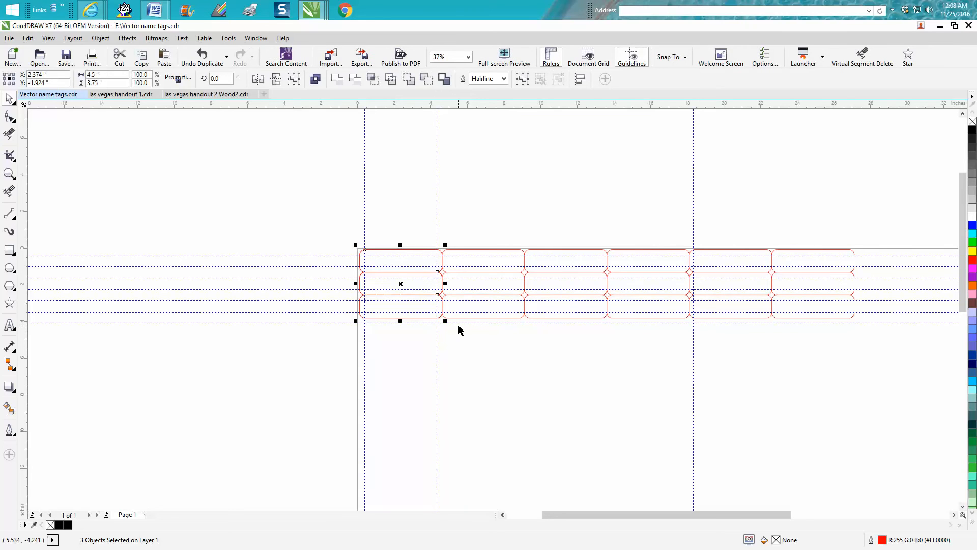
Drag a copy of the first tag column past the sixth, forming a seventh column
left_click_drag(400, 283, 812, 283)
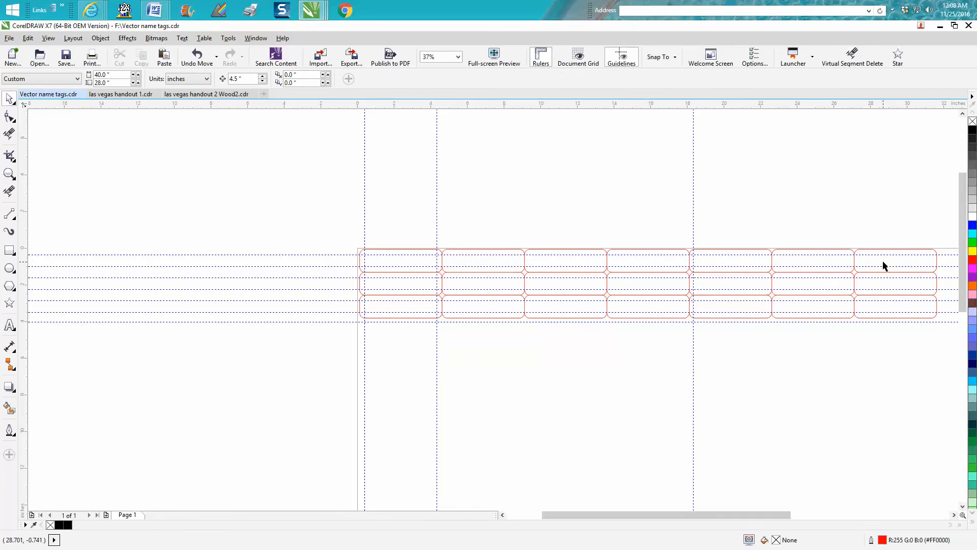
mouse_move(574, 277)
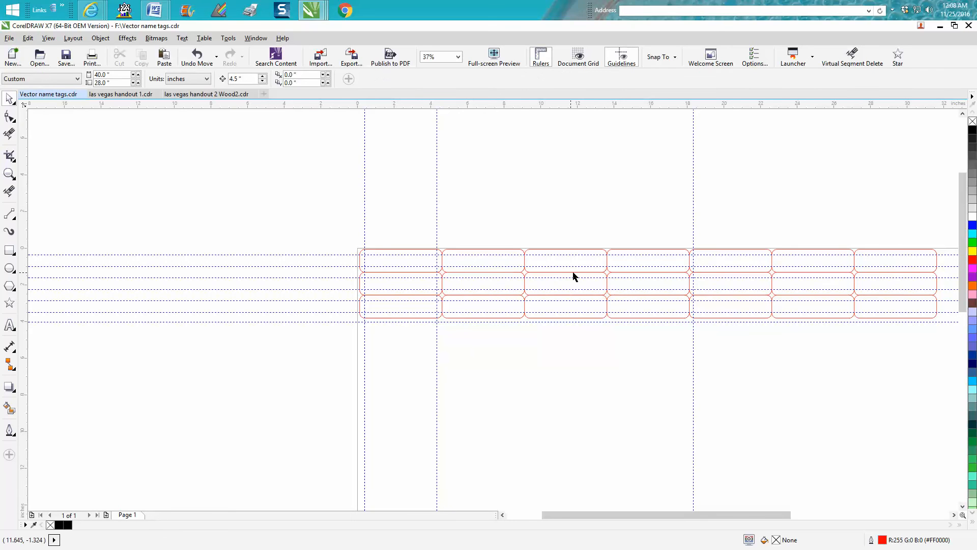
mouse_move(11, 178)
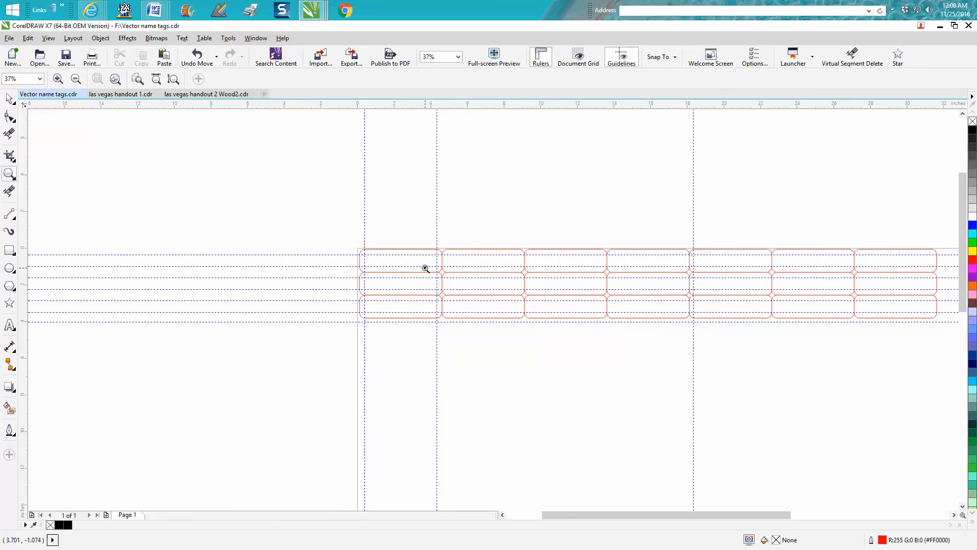
mouse_move(802, 276)
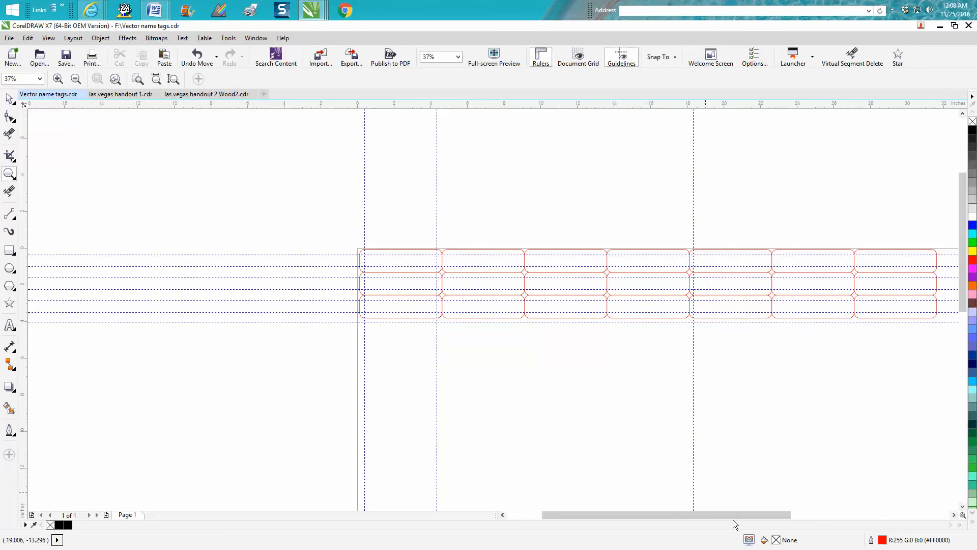
scroll("right", 3)
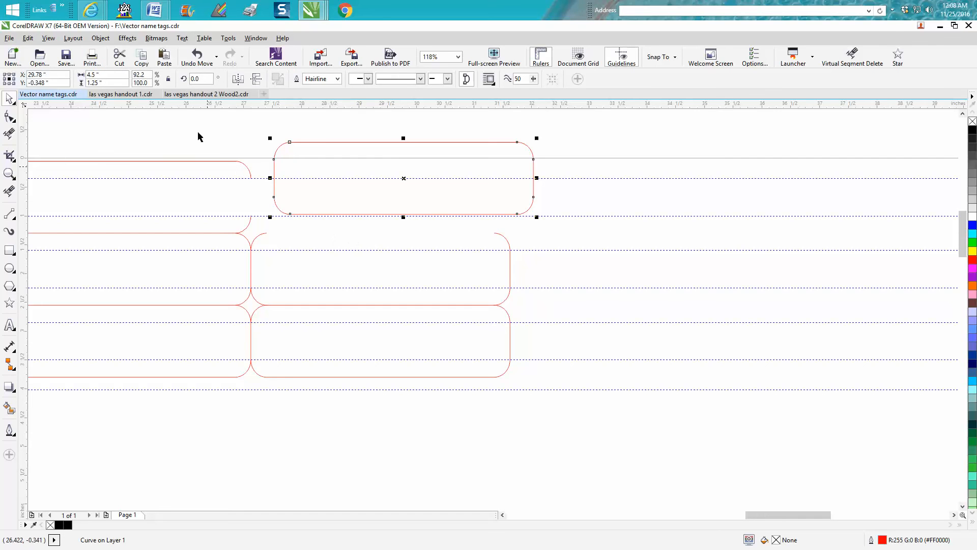
left_click_drag(403, 178, 380, 197)
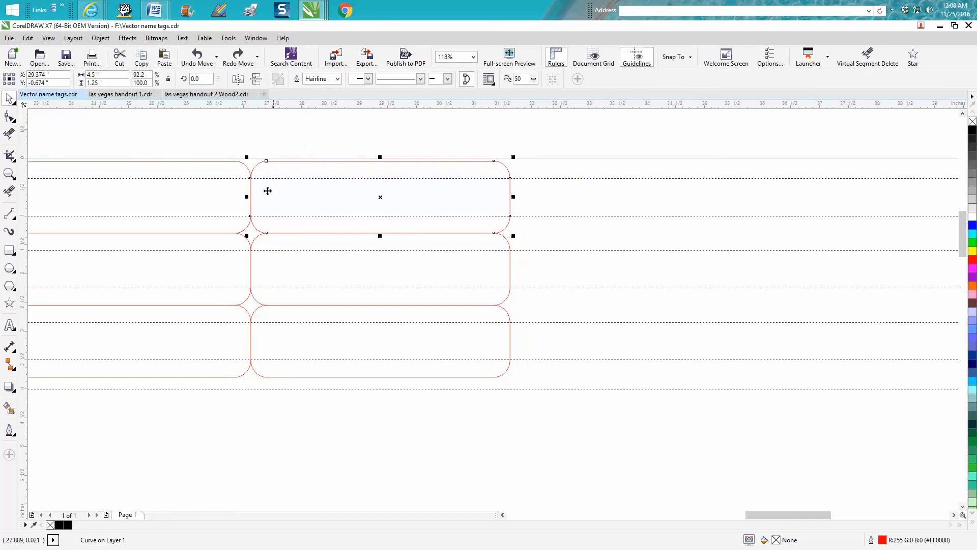
mouse_move(248, 196)
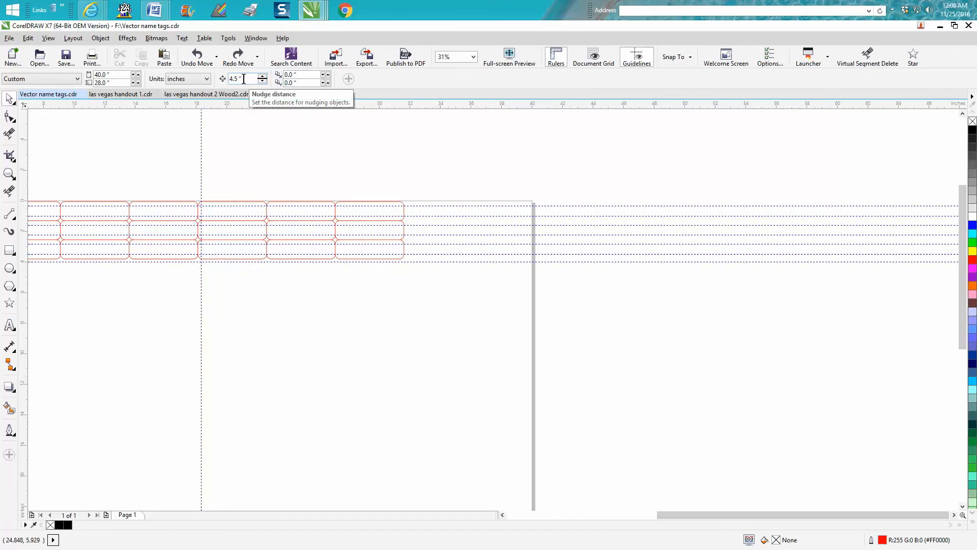
mouse_move(357, 205)
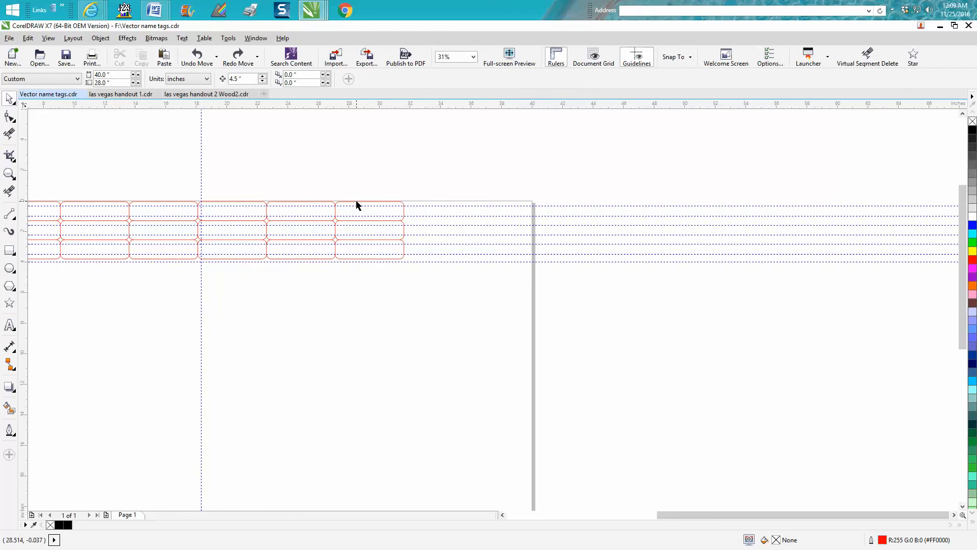
mouse_move(144, 188)
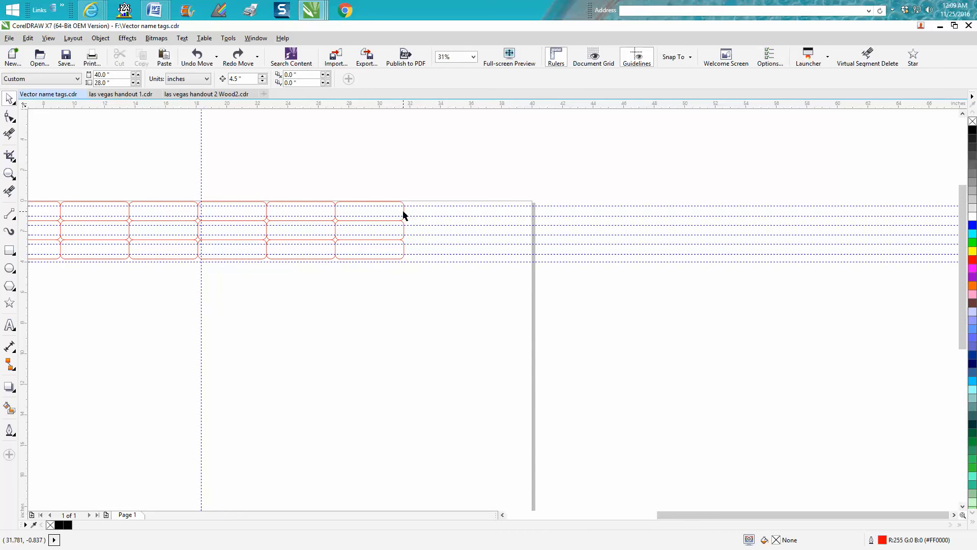
mouse_move(402, 220)
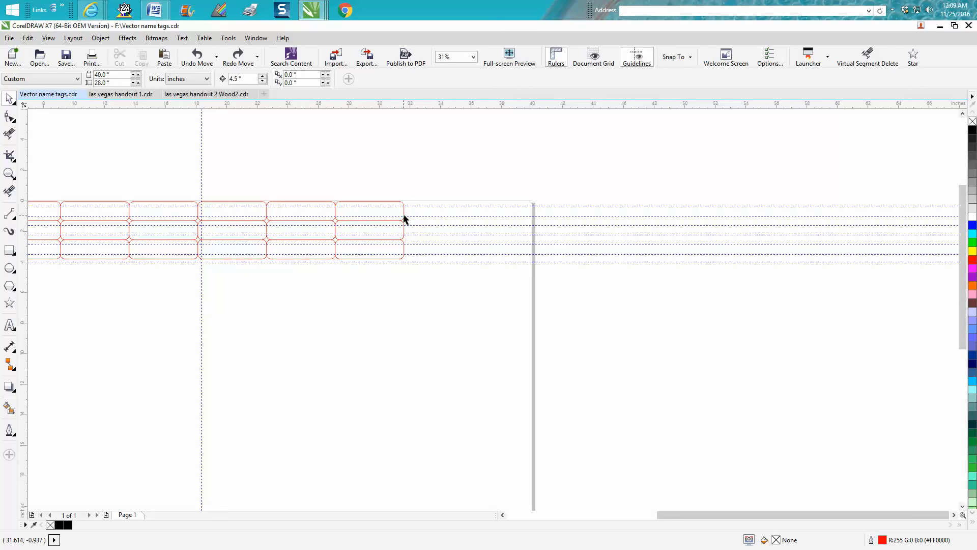
mouse_move(405, 216)
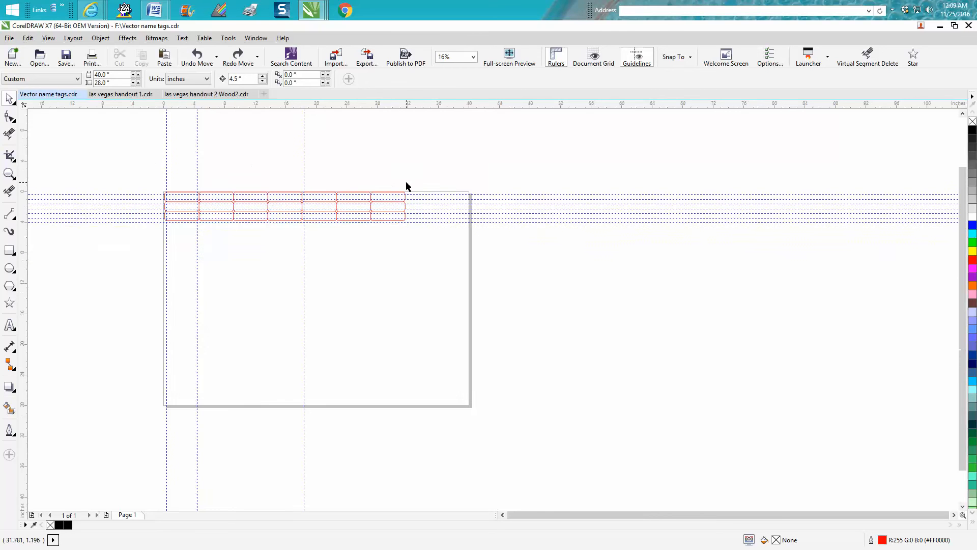
left_click(9, 174)
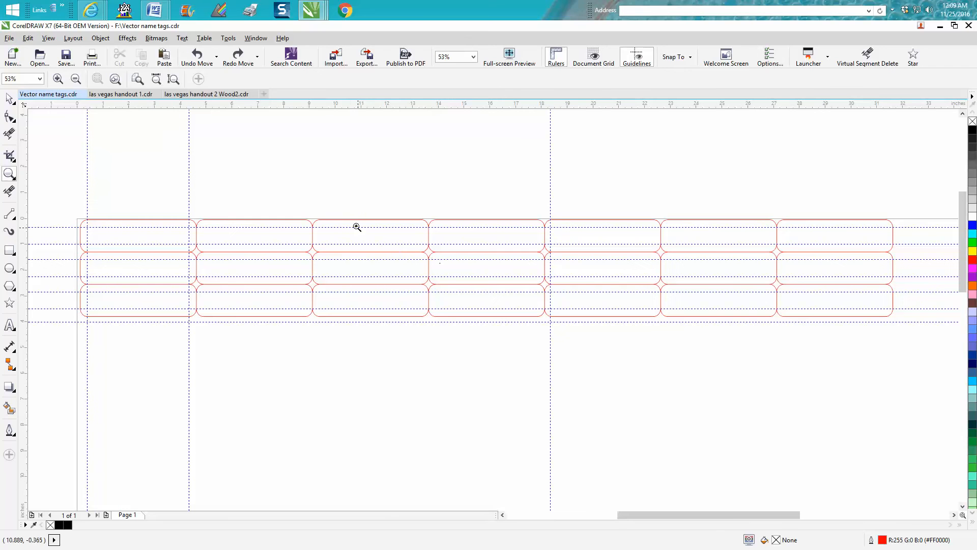
mouse_move(338, 202)
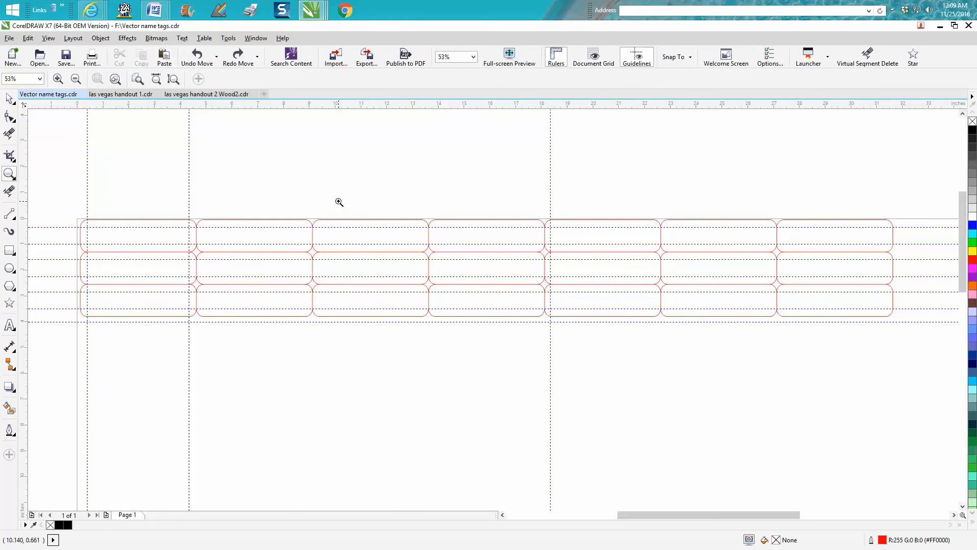
mouse_move(80, 165)
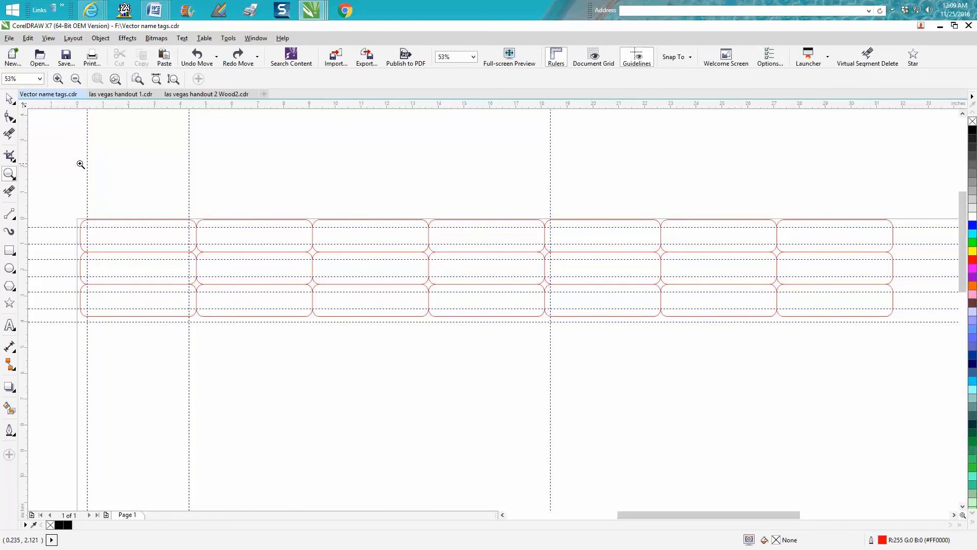
mouse_move(124, 211)
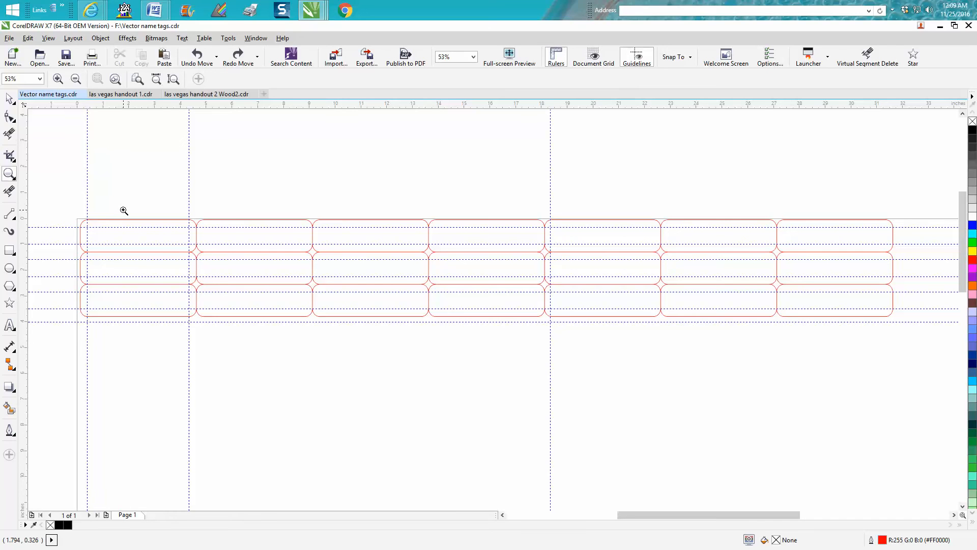
mouse_move(159, 214)
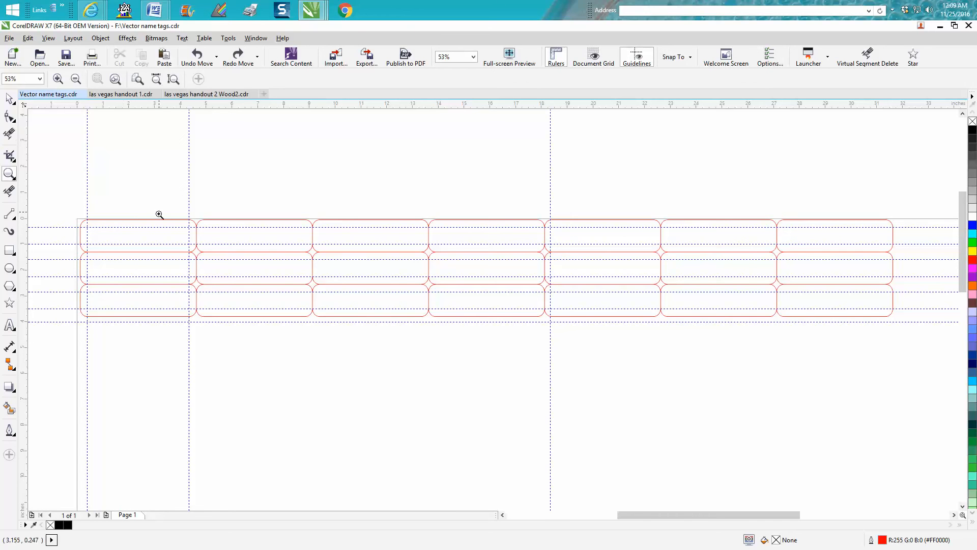
mouse_move(188, 224)
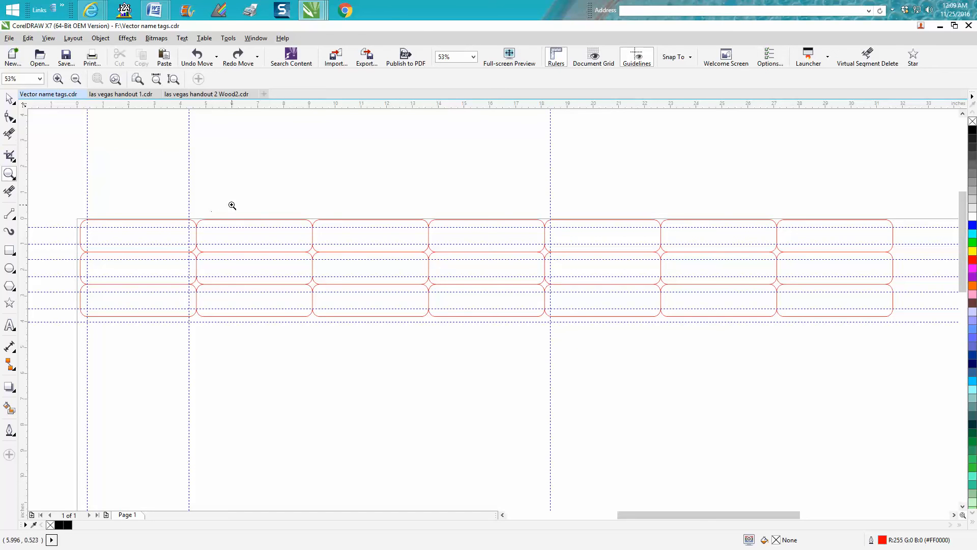
mouse_move(204, 242)
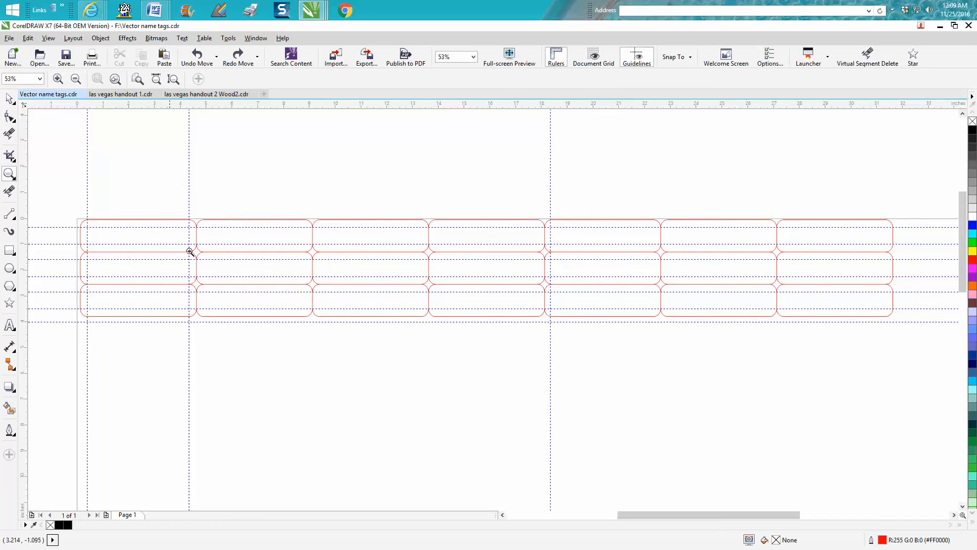
mouse_move(78, 298)
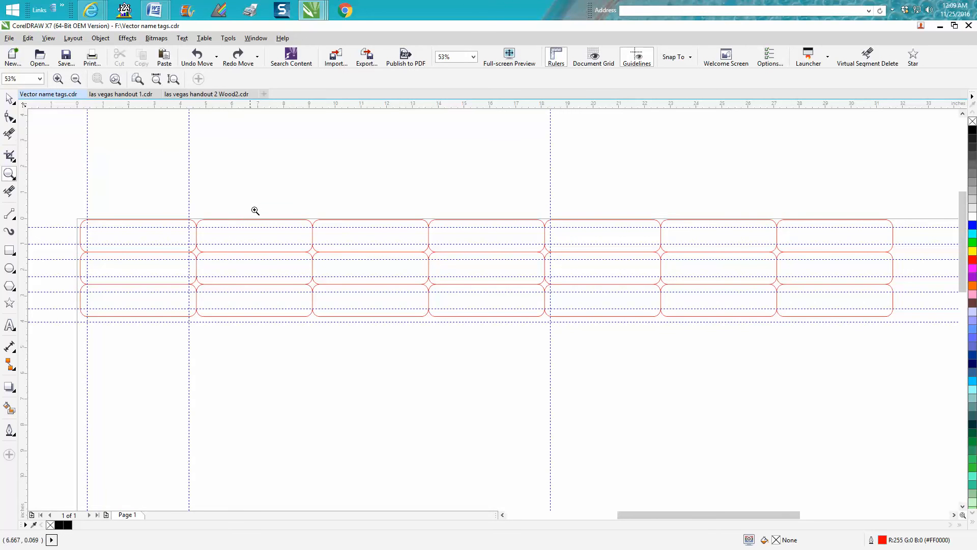
mouse_move(160, 159)
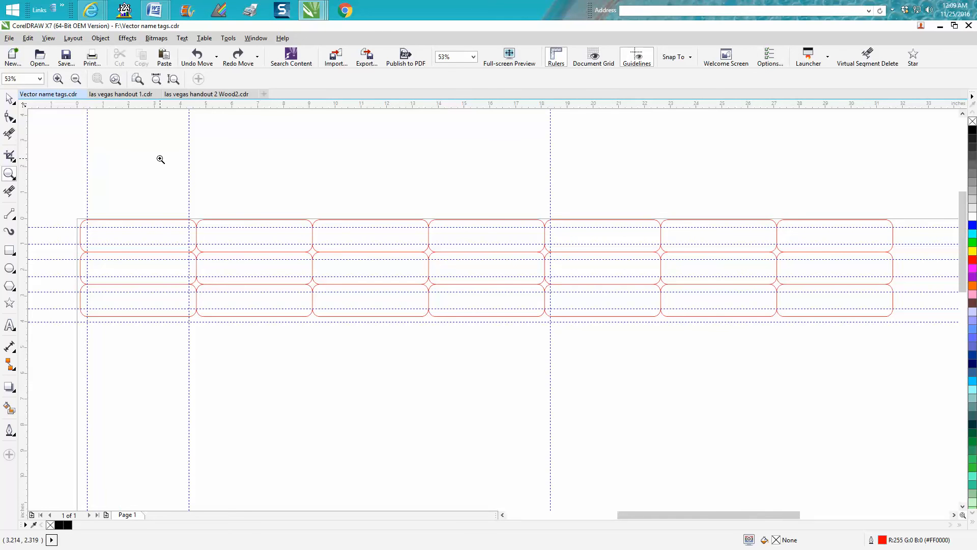